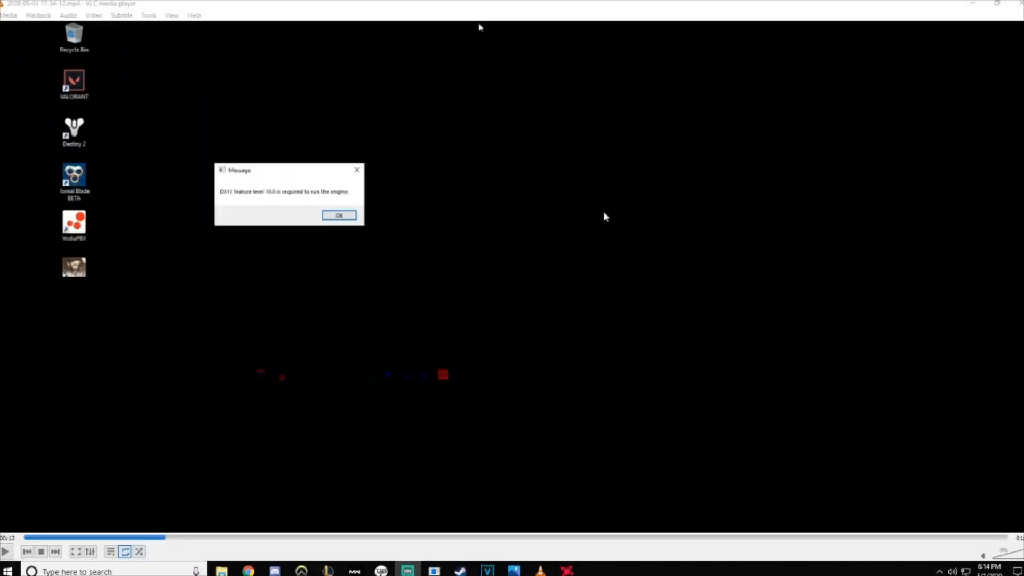
pyautogui.moveTo(287, 152)
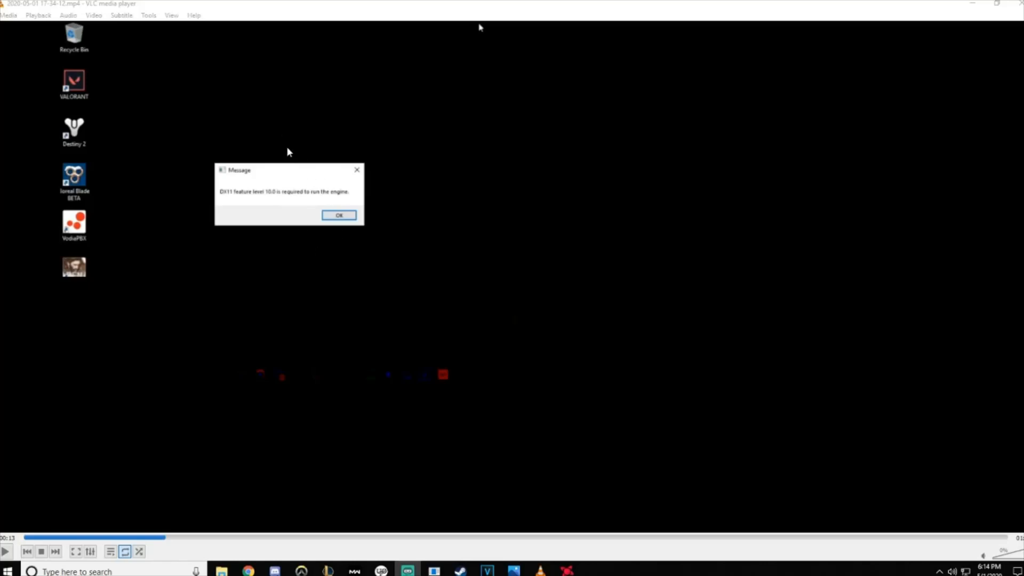
# Search 'amd' from the Start menu and launch AMD Radeon Software.
pyautogui.click(7, 571)
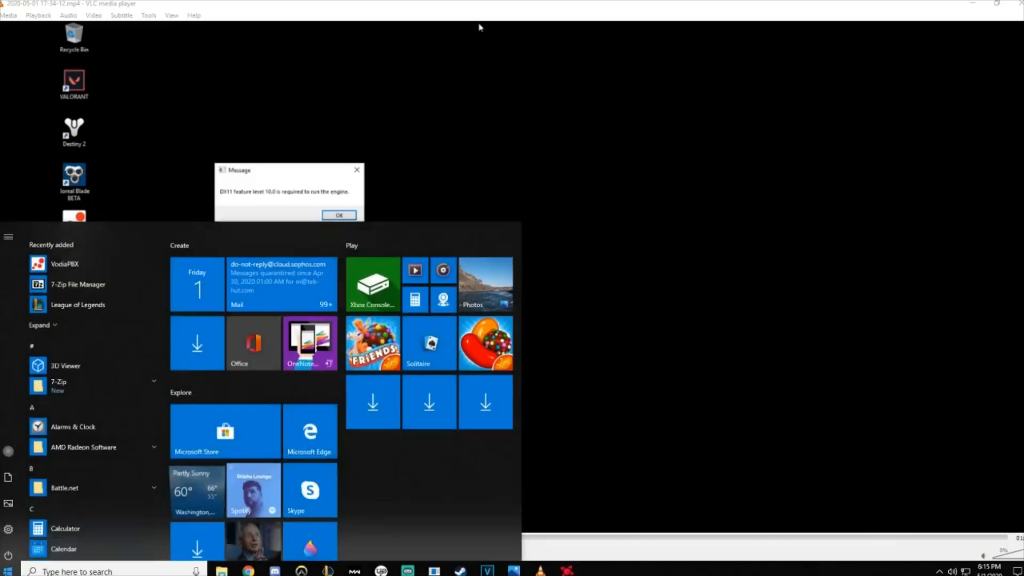
pyautogui.write('amd')
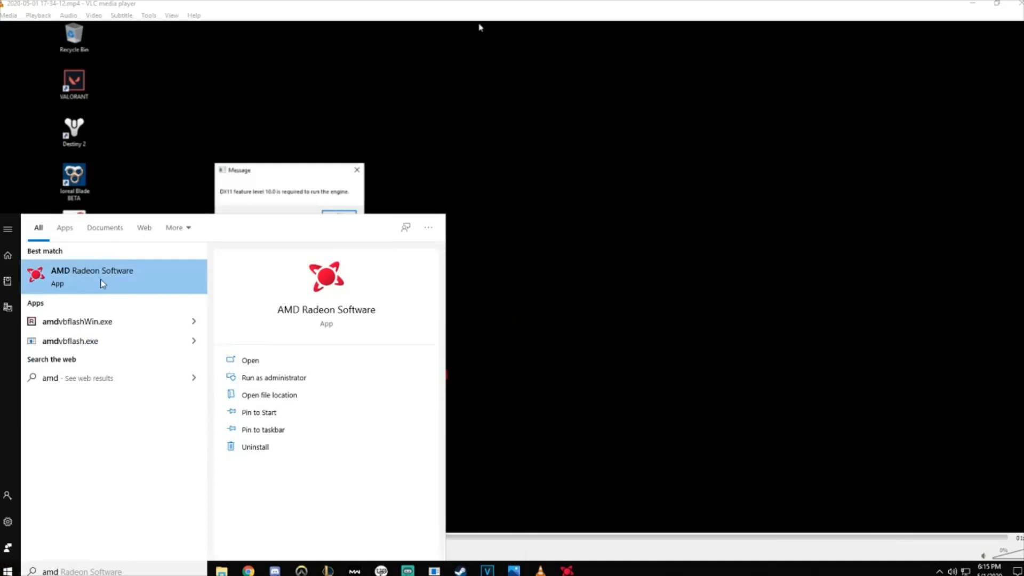
pyautogui.click(92, 269)
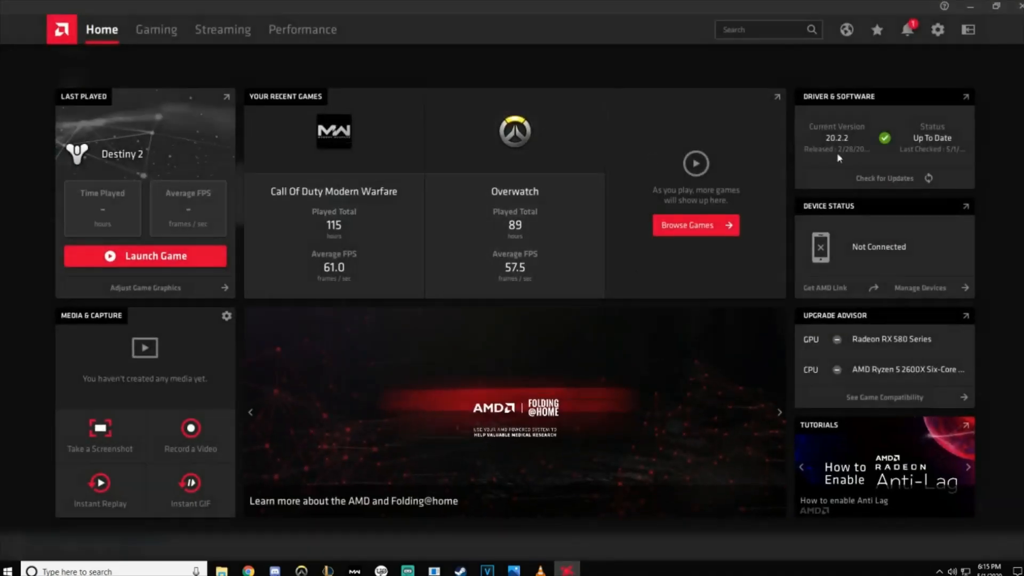
pyautogui.moveTo(804, 127)
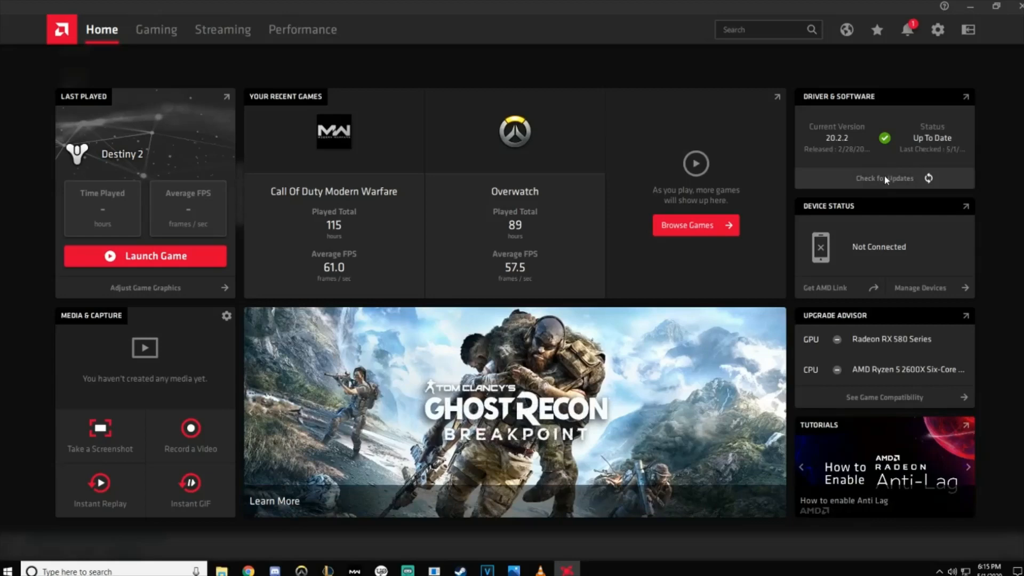
pyautogui.moveTo(944, 190)
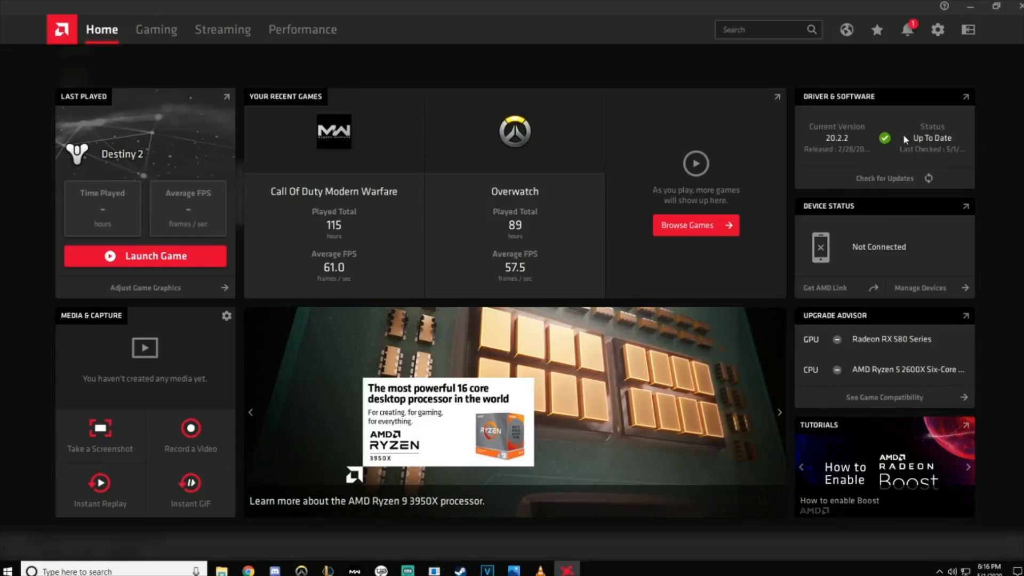
pyautogui.moveTo(995, 14)
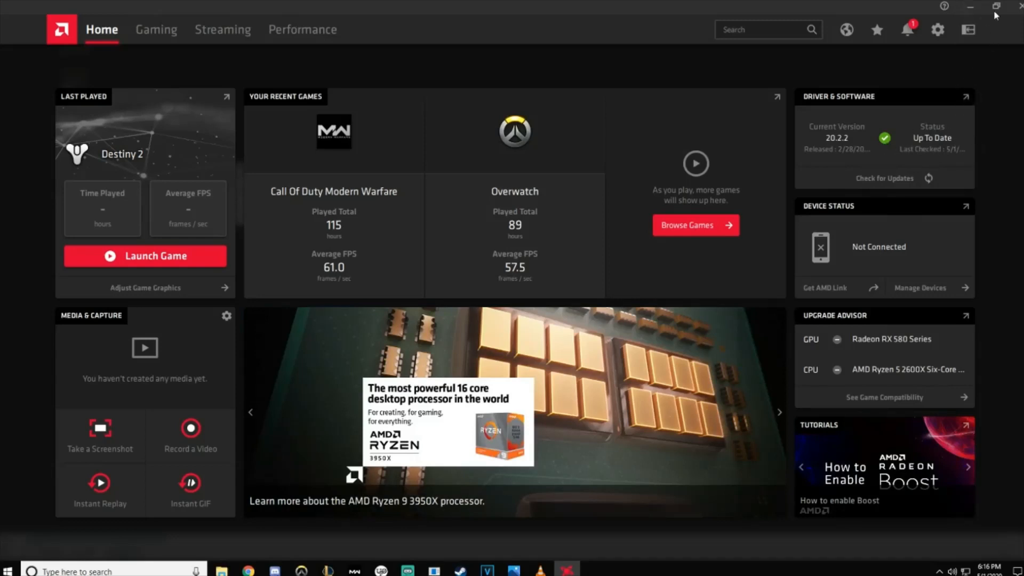
# Close AMD Radeon Software after confirming driver 20.2.2 is up to date.
pyautogui.click(970, 8)
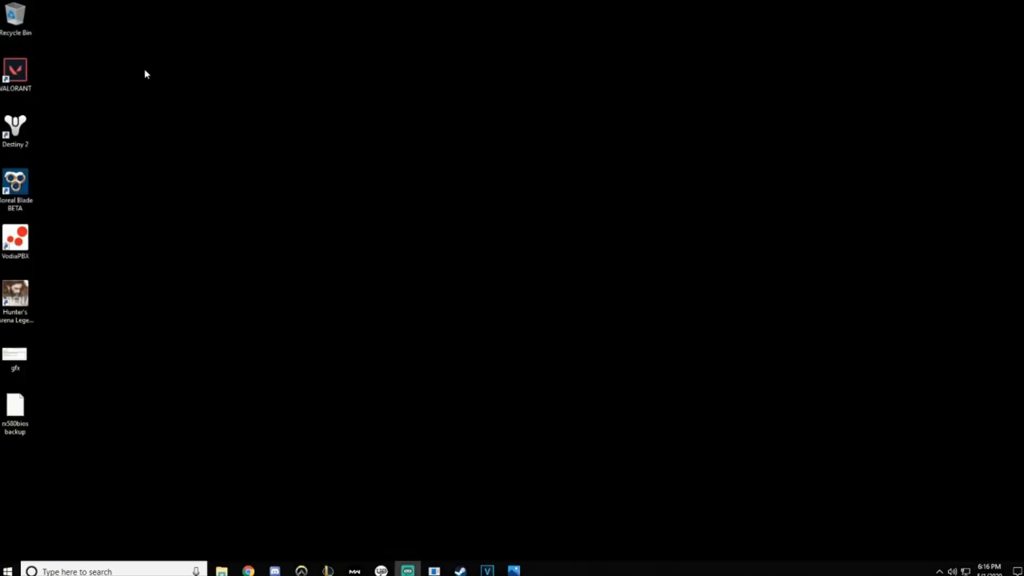
# Relaunch VALORANT from its desktop shortcut to reach the Riot Games loading screen.
pyautogui.click(15, 71)
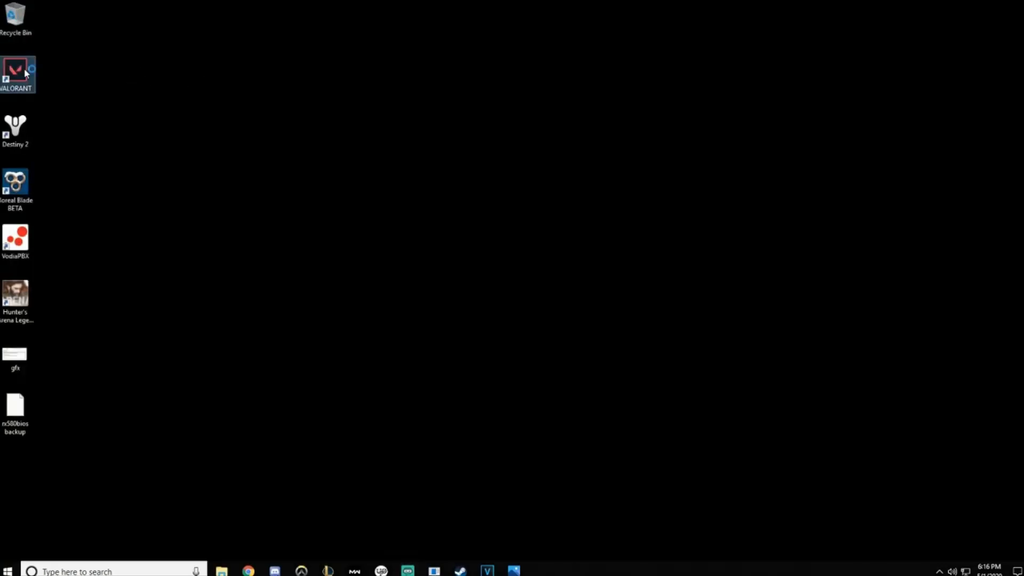
pyautogui.moveTo(16, 70)
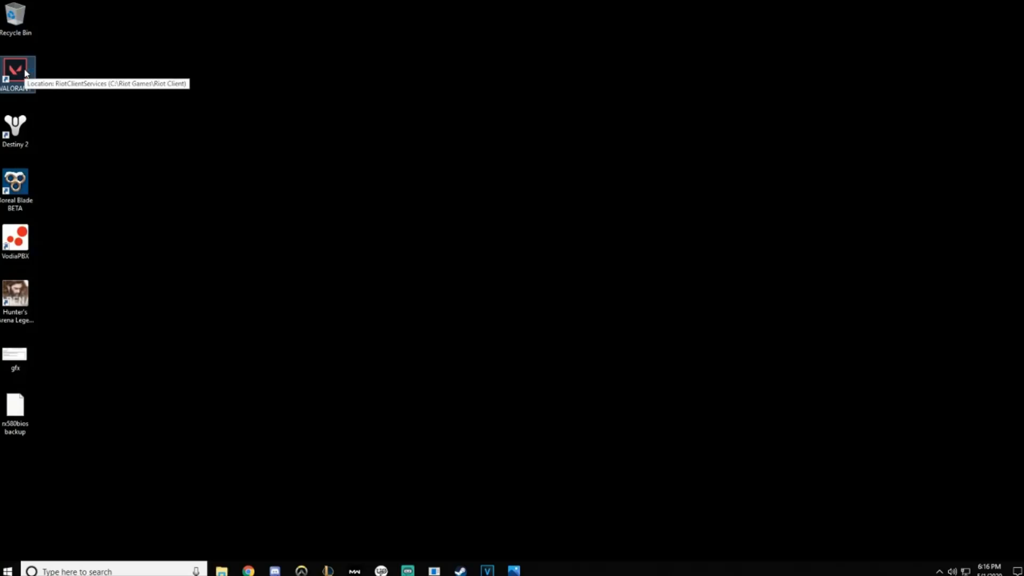
pyautogui.doubleClick(16, 70)
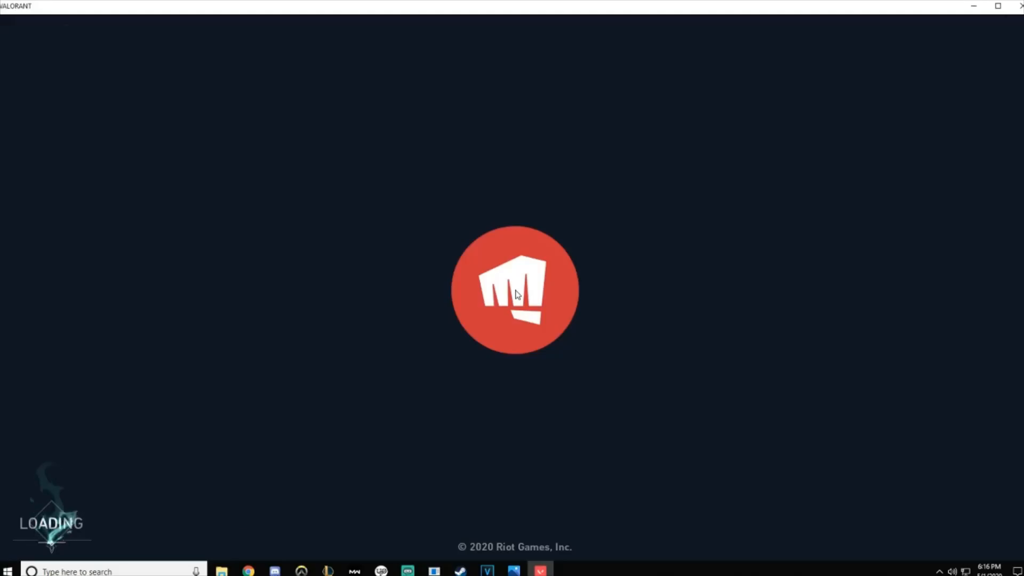